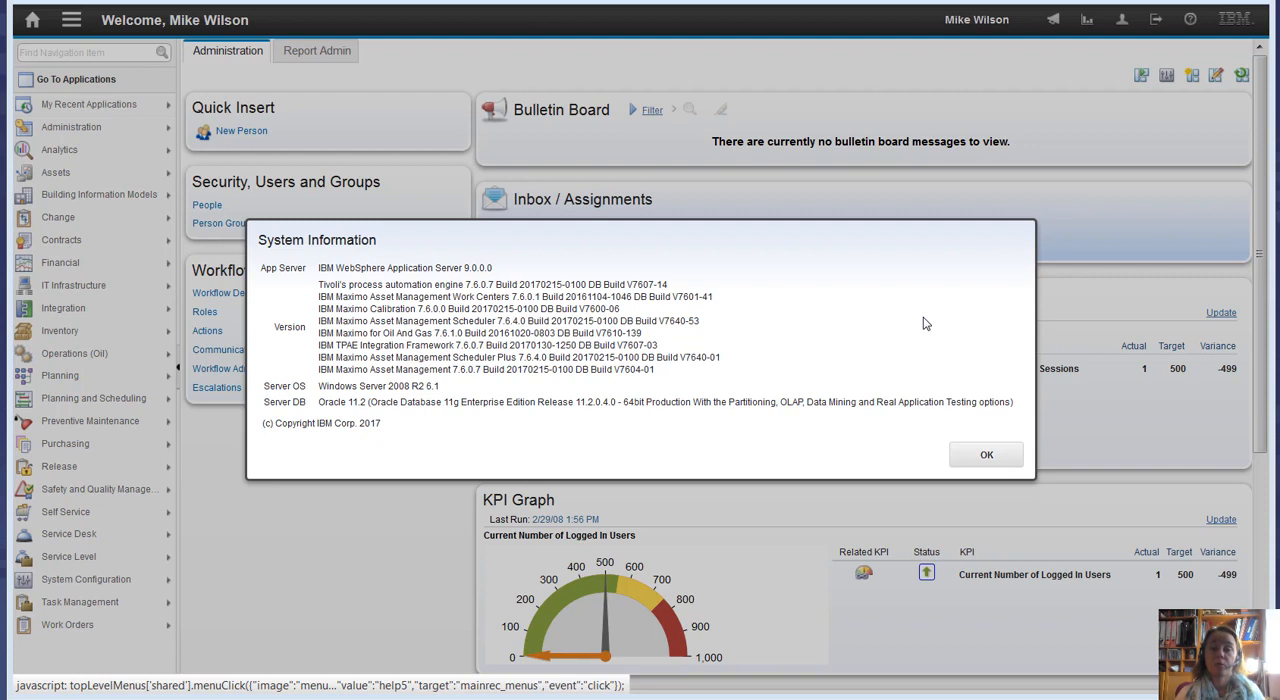
mouse_move(974, 316)
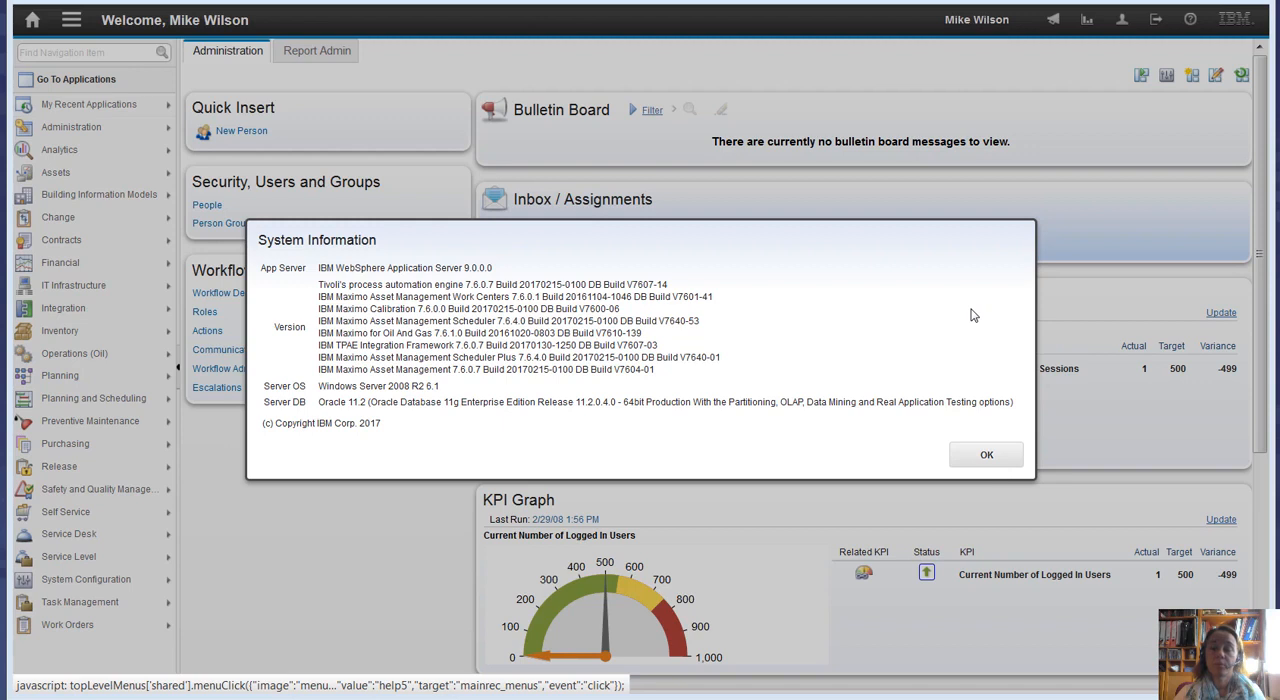
mouse_move(896, 336)
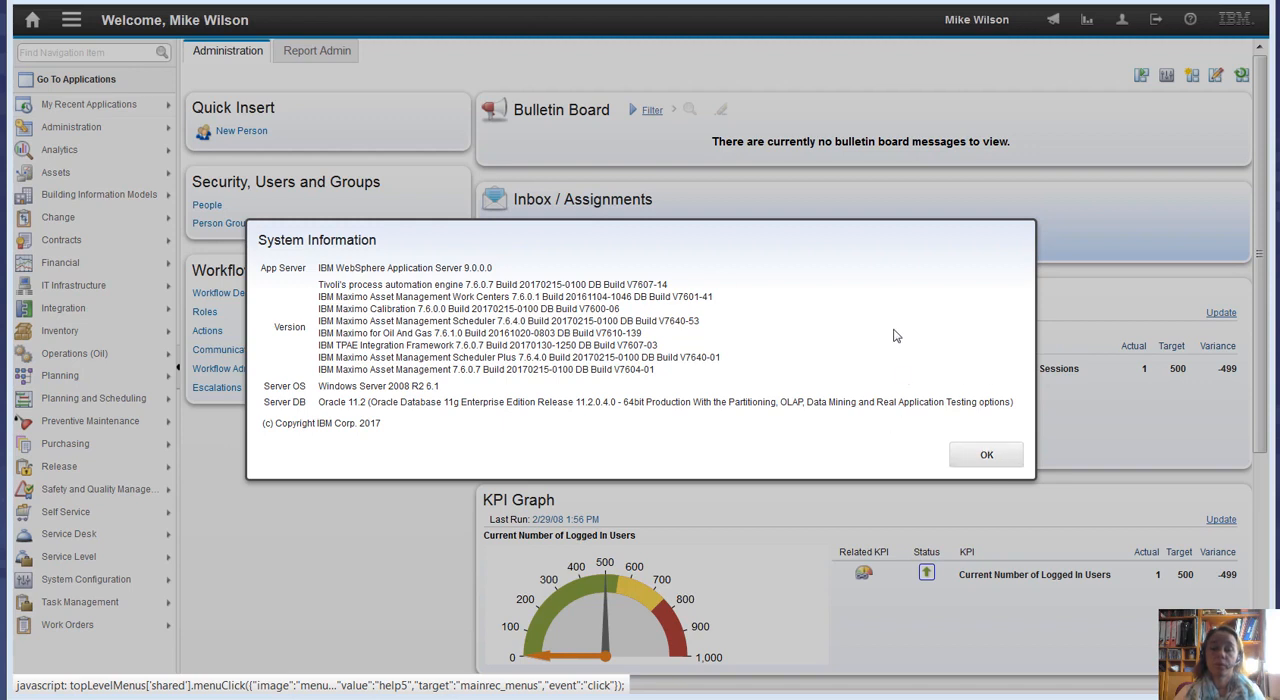
mouse_move(984, 448)
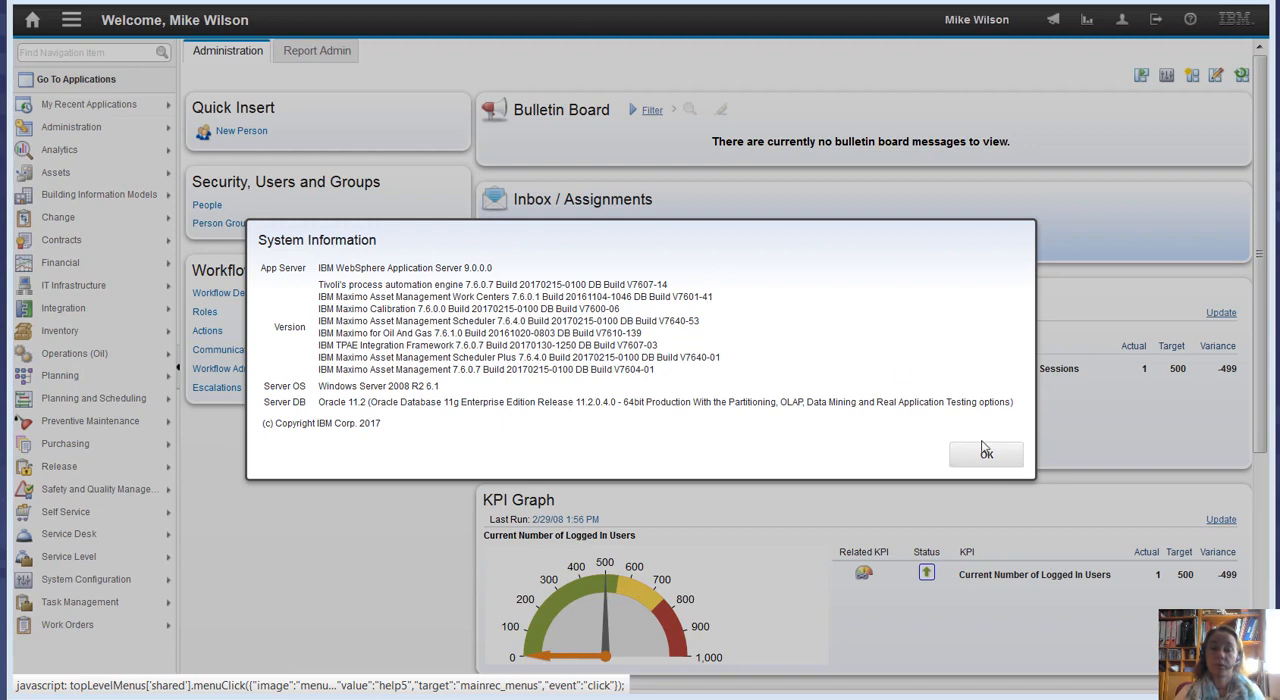
Dismiss System Information and launch Work Order Tracking from the Work Orders module
left_click(986, 452)
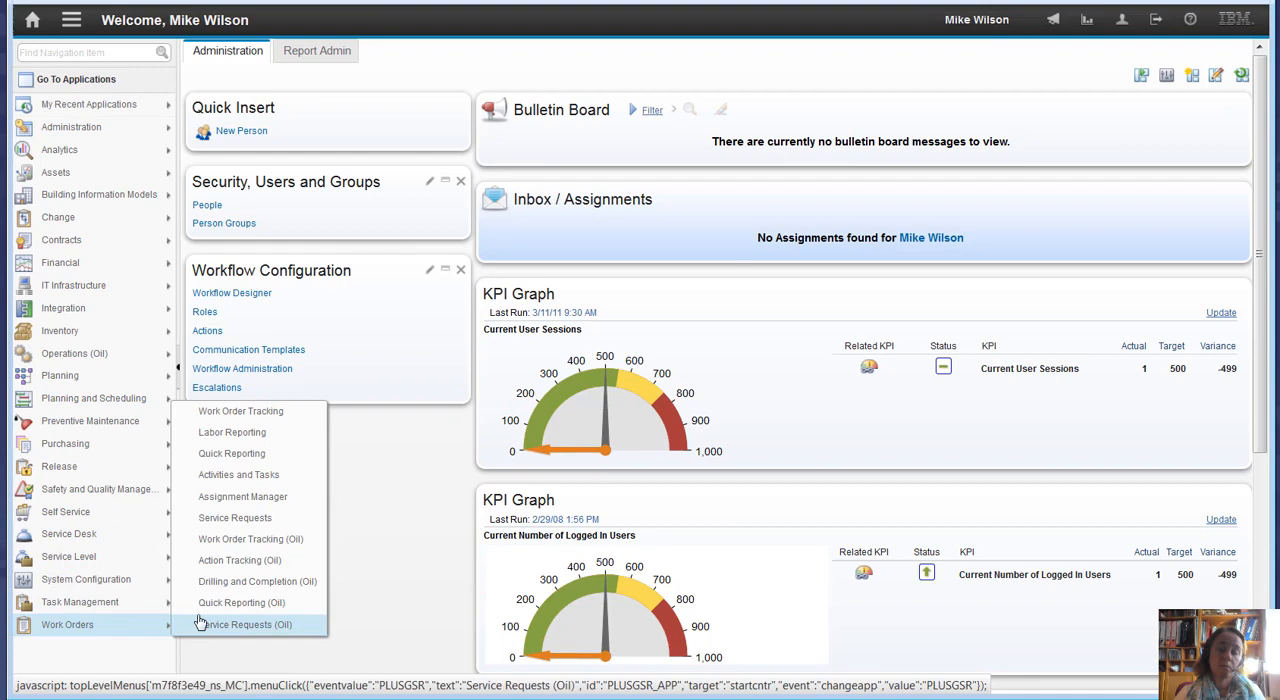
left_click(244, 624)
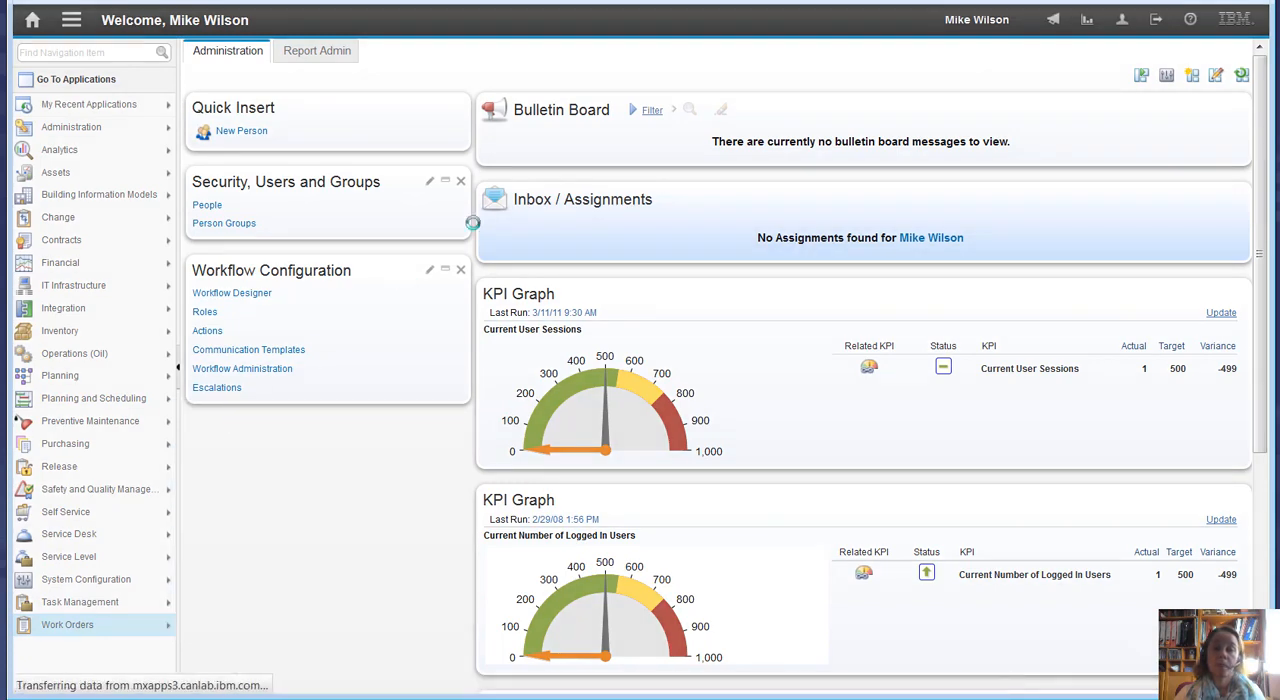
Create work order CHILD01 described 'child wo 01' and save it
left_click(68, 624)
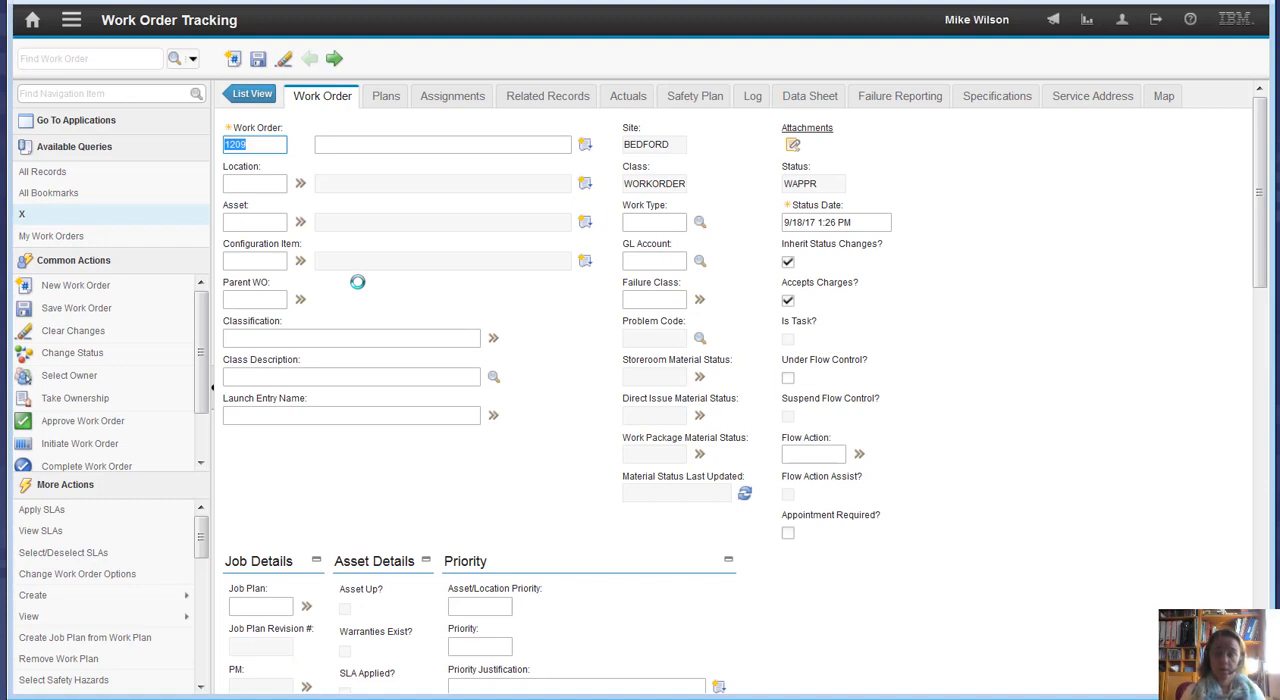
type("child0")
left_click(442, 144)
type("child wo 01")
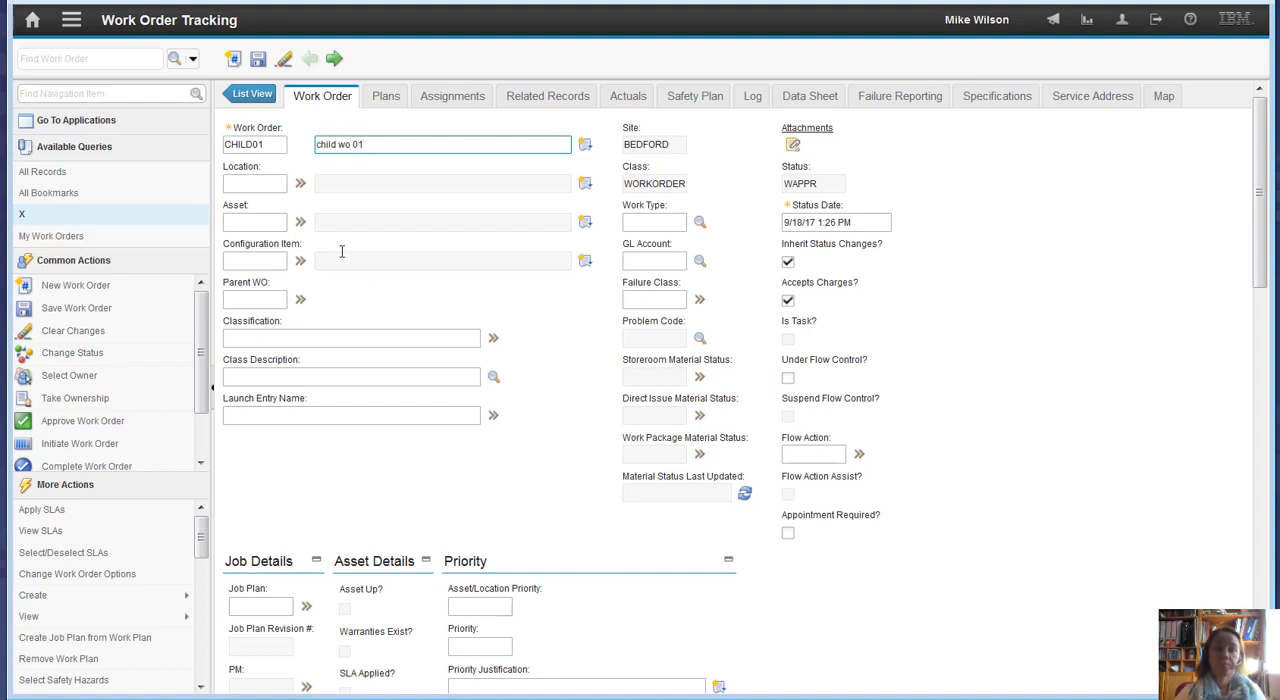
left_click(258, 58)
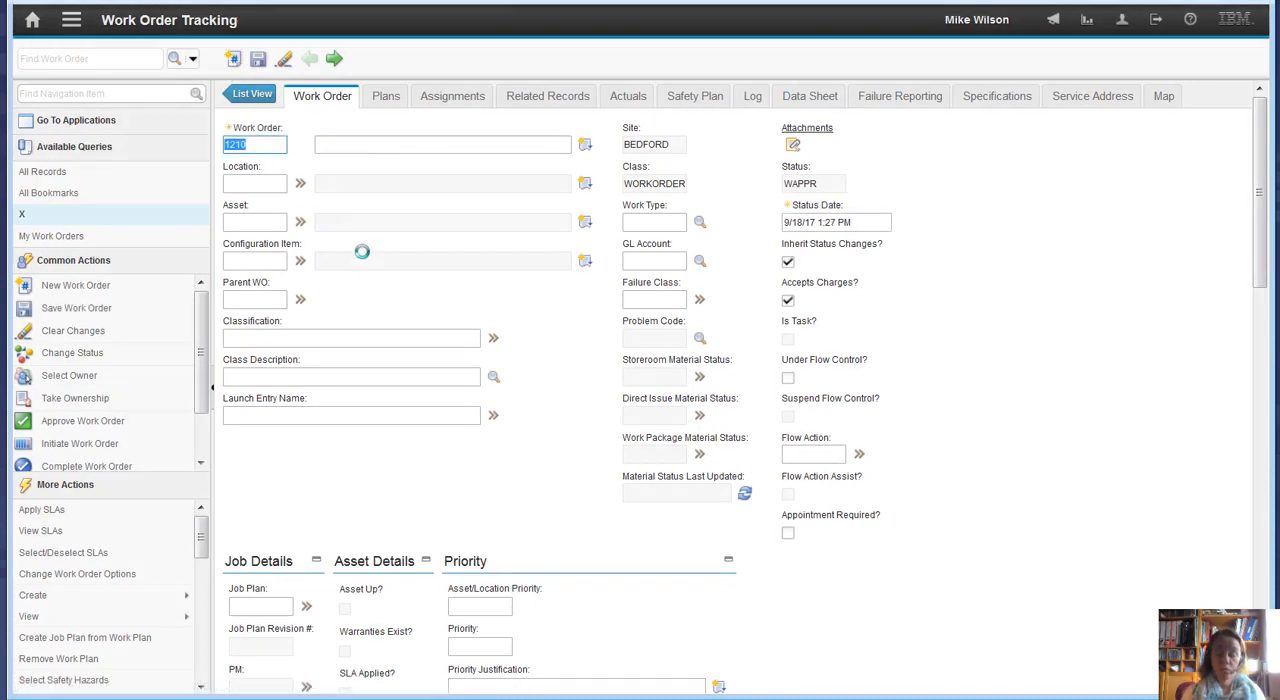
Enter work order PARENT01 with description 'parent wo 01' and save it
type("parent")
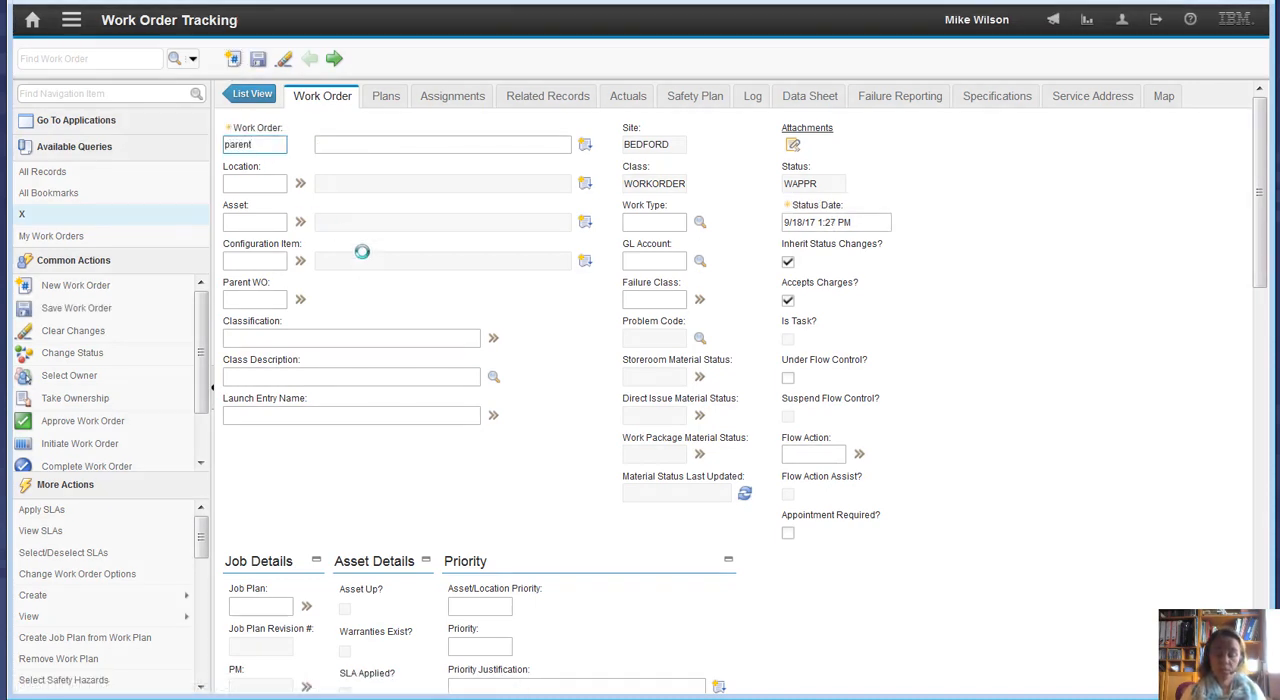
type("PARENT01")
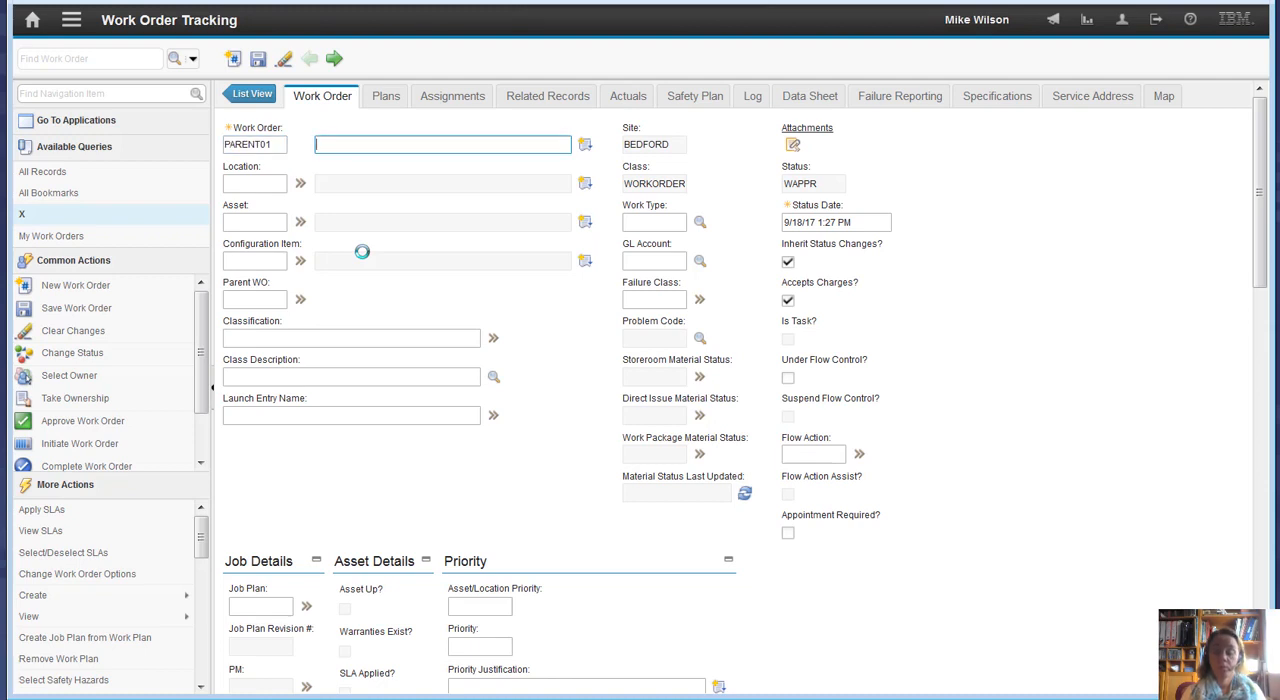
type("parent wo")
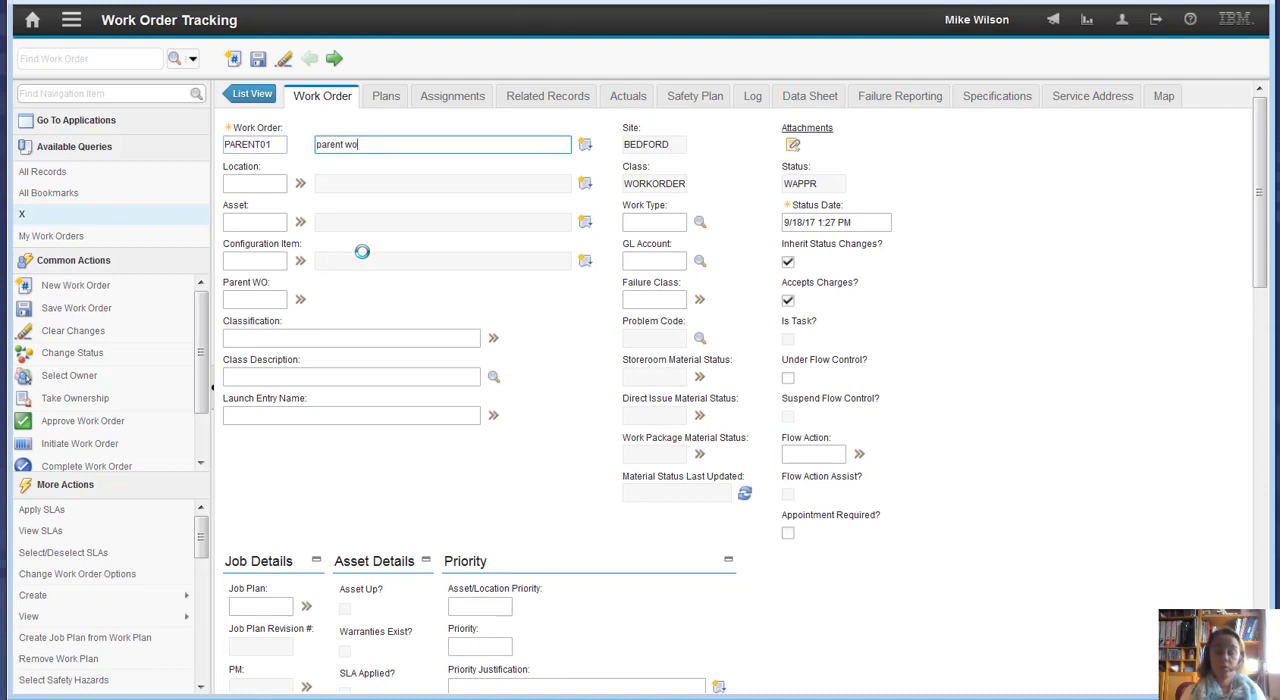
type("01")
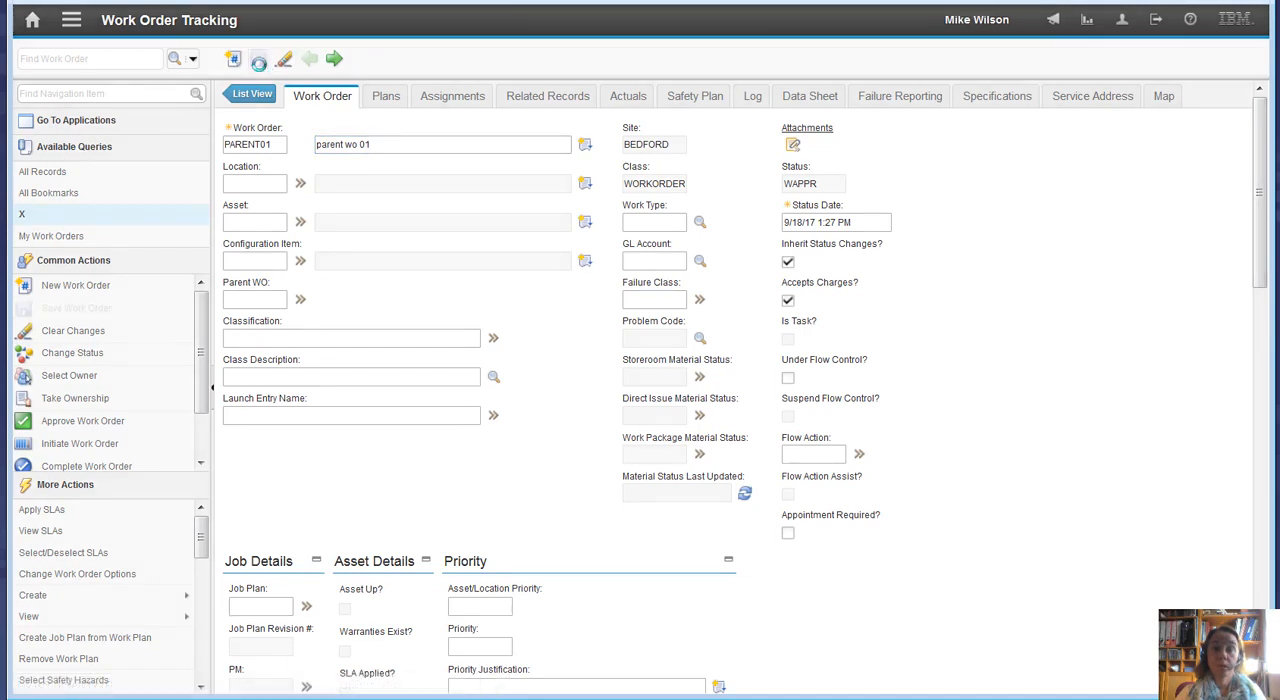
left_click(258, 58)
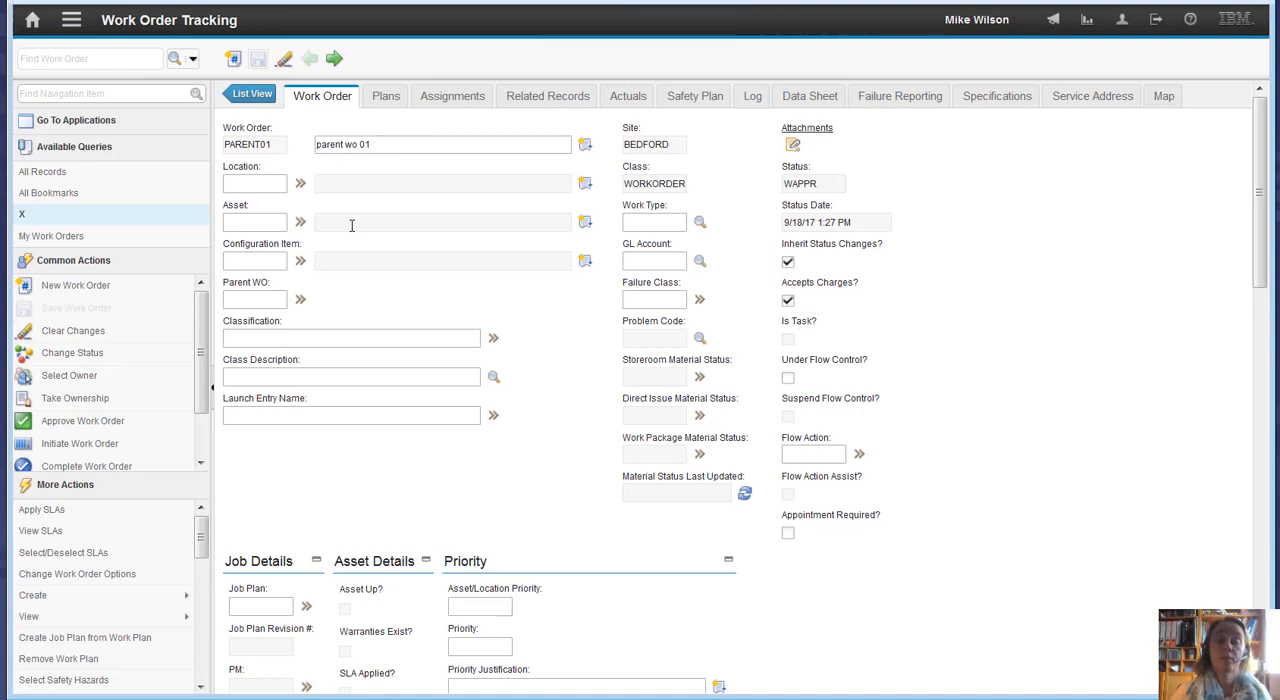
Go to PARENT01's Plans children and start selecting existing work orders to add
left_click(386, 94)
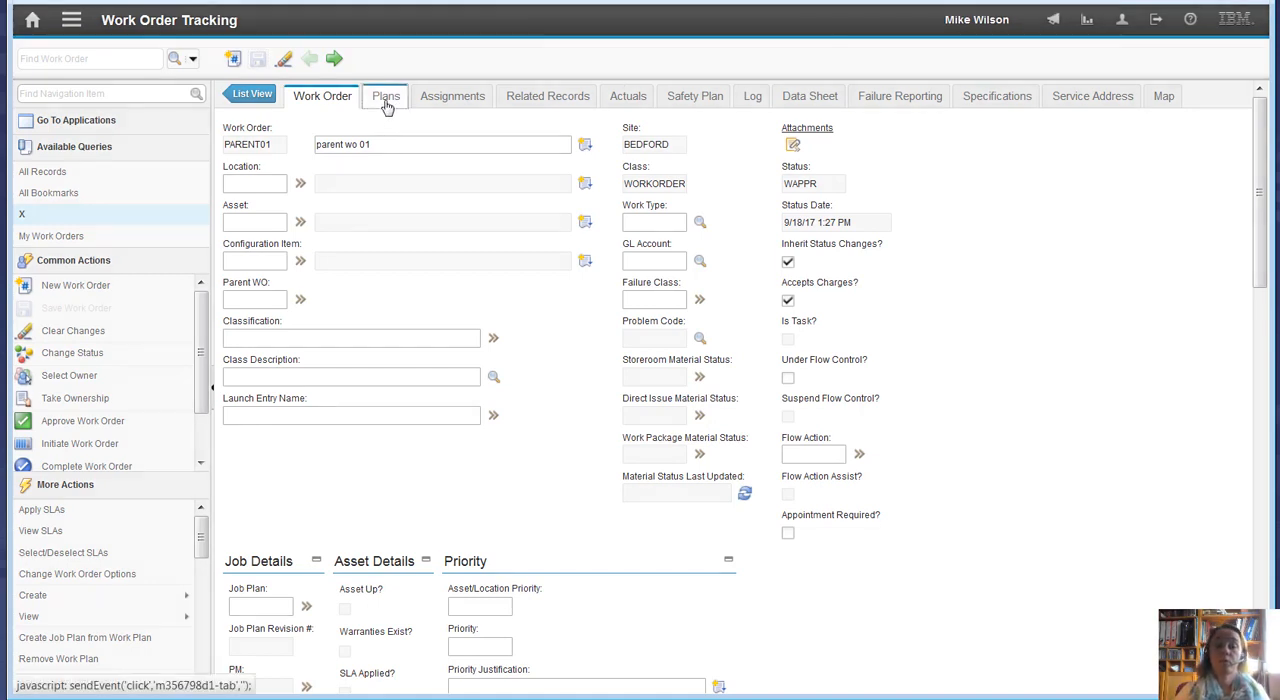
left_click(384, 96)
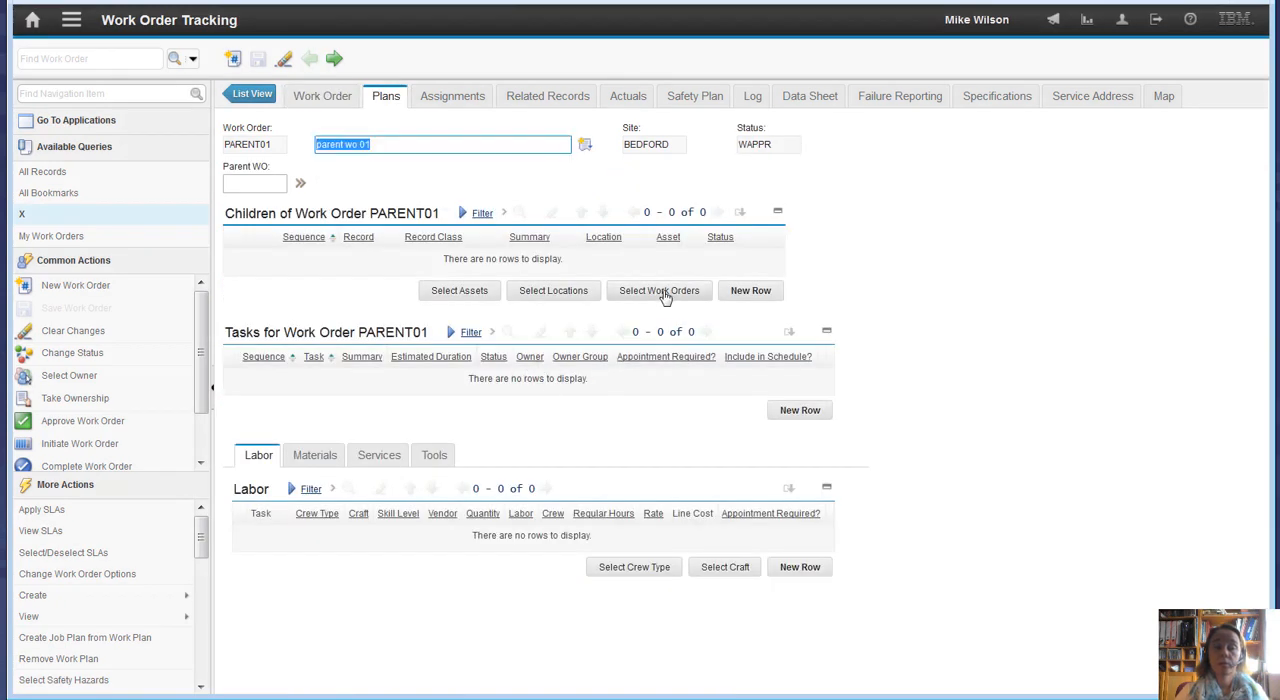
left_click(660, 290)
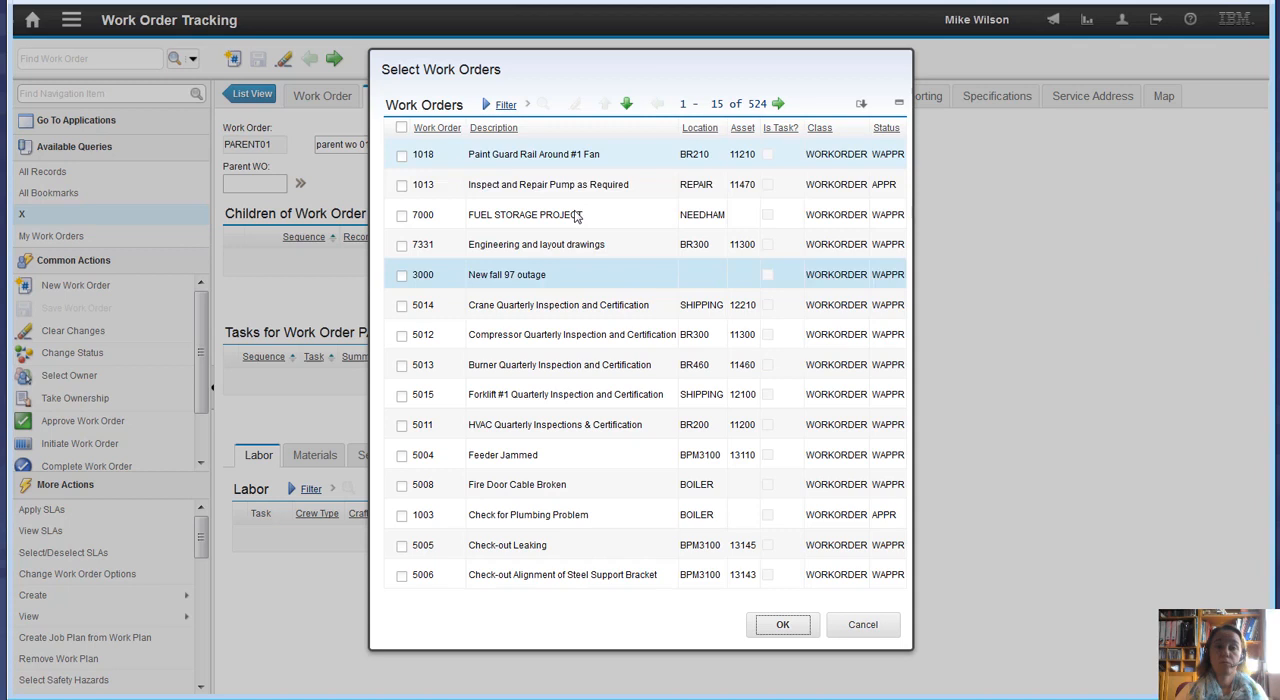
Filter candidates by 'chil', pick CHILD01 and confirm it as PARENT01's child
left_click(506, 104)
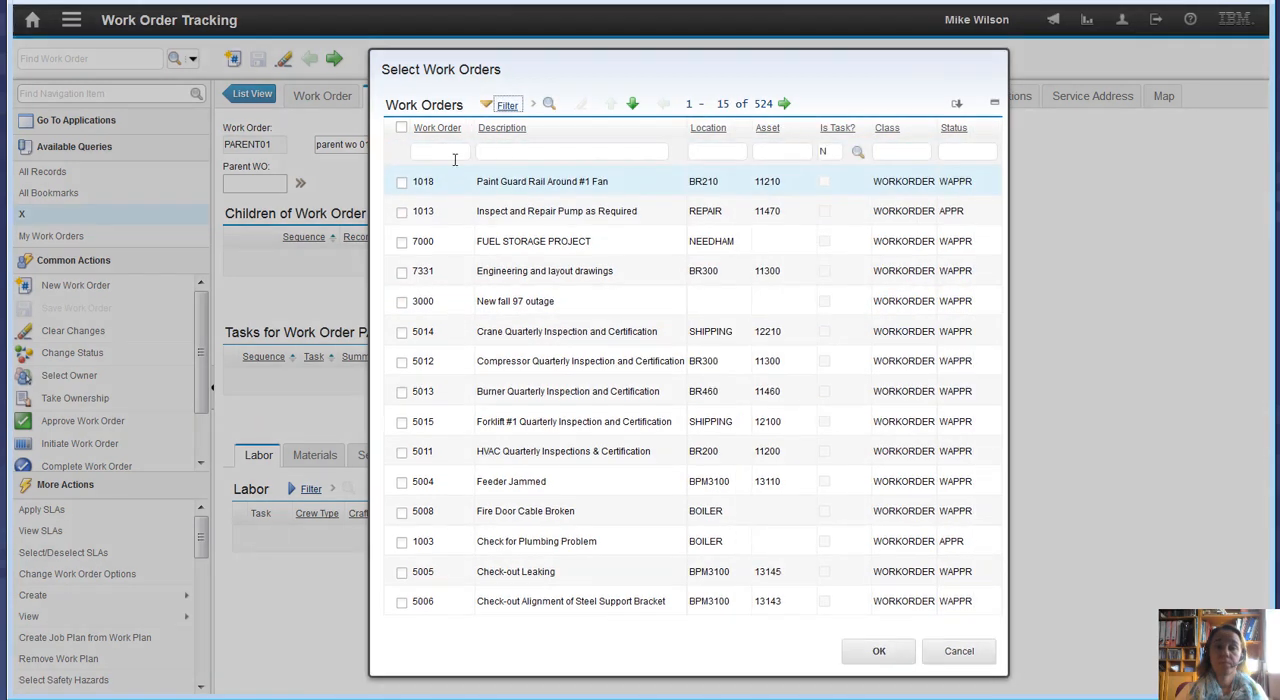
type("child")
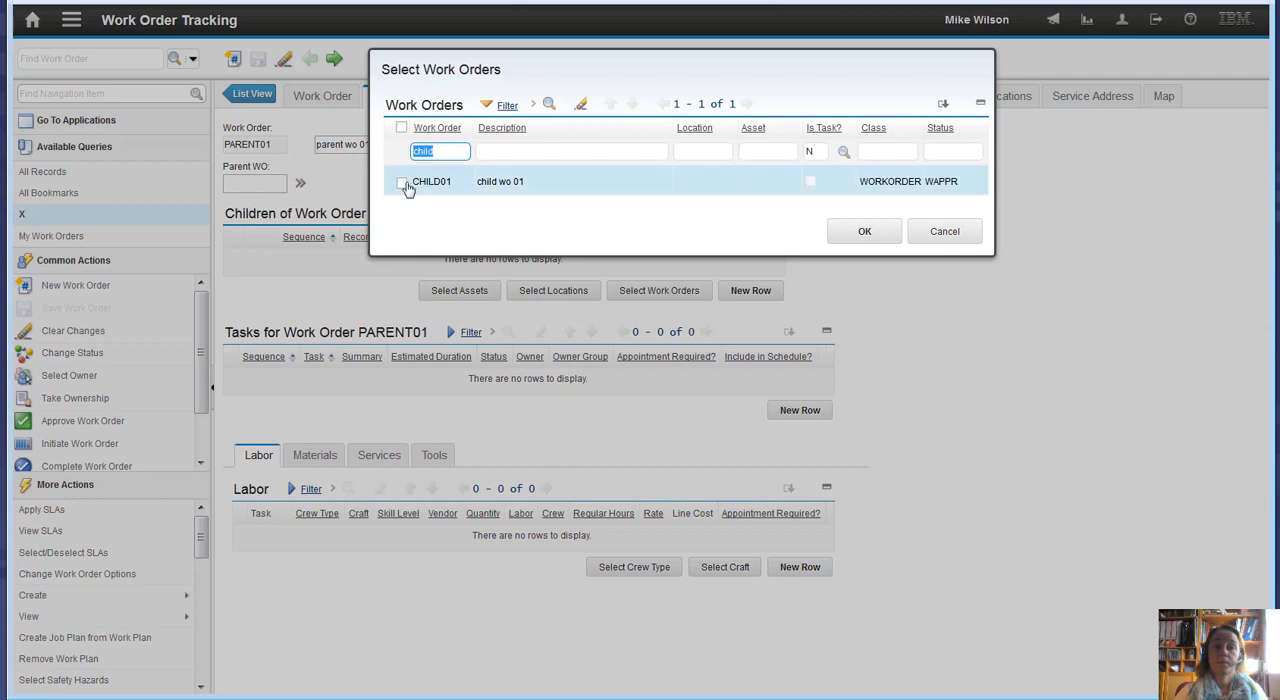
left_click(402, 180)
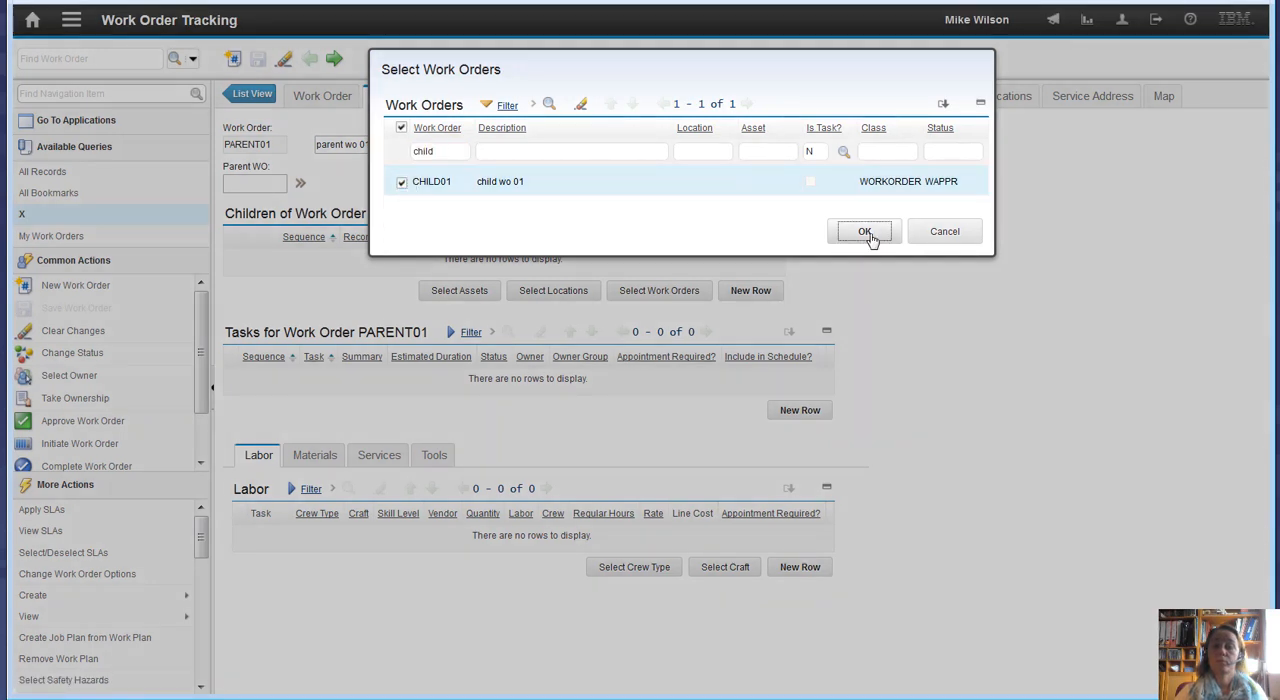
left_click(864, 232)
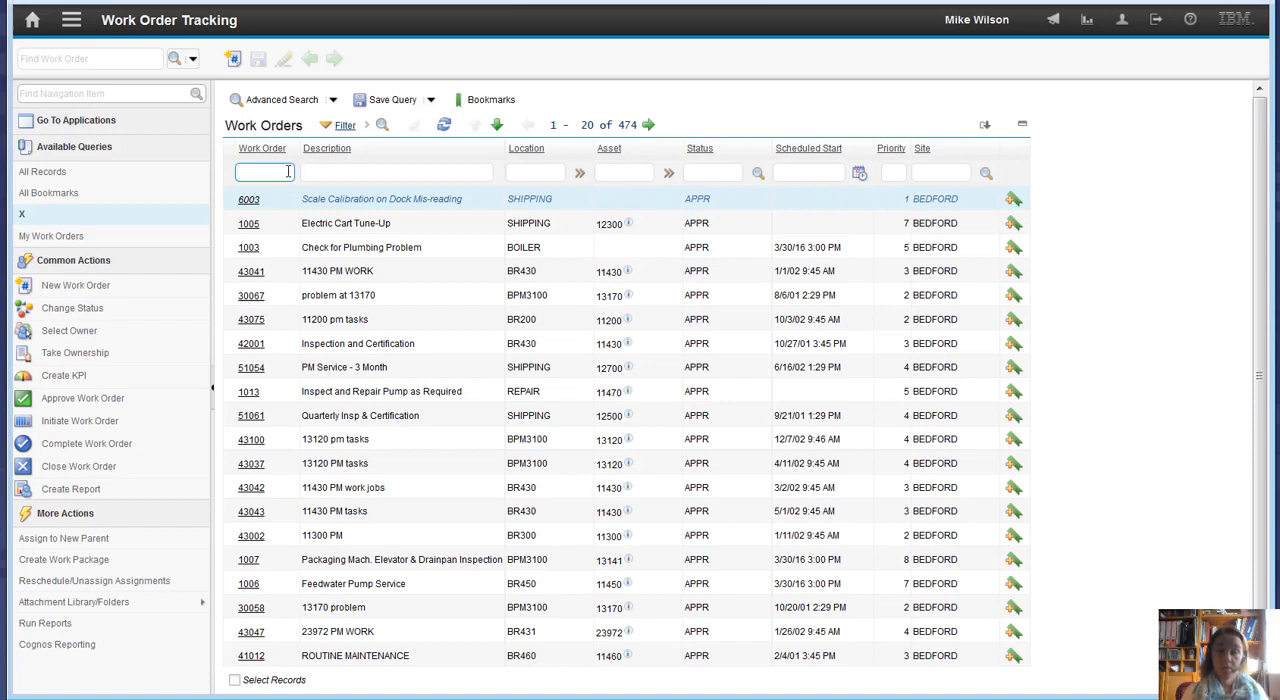
Search the list for 'child' to find CHILD01, then refilter it to 'parent01'
type("child")
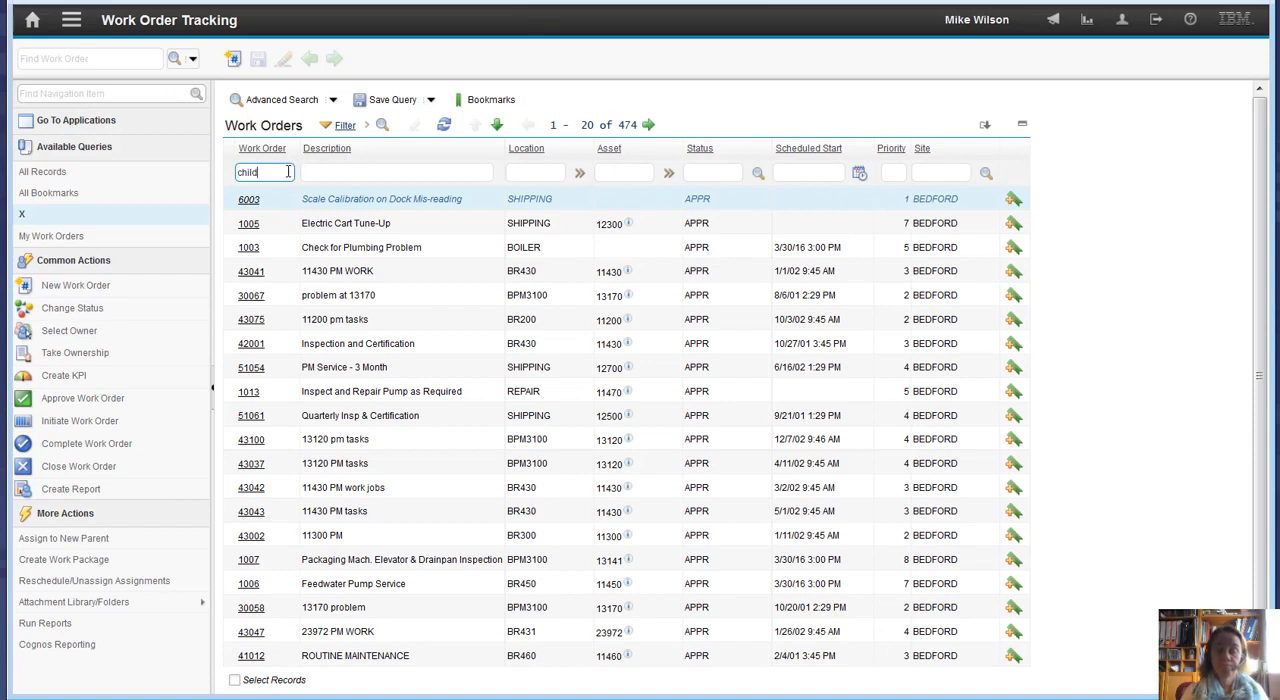
key("enter")
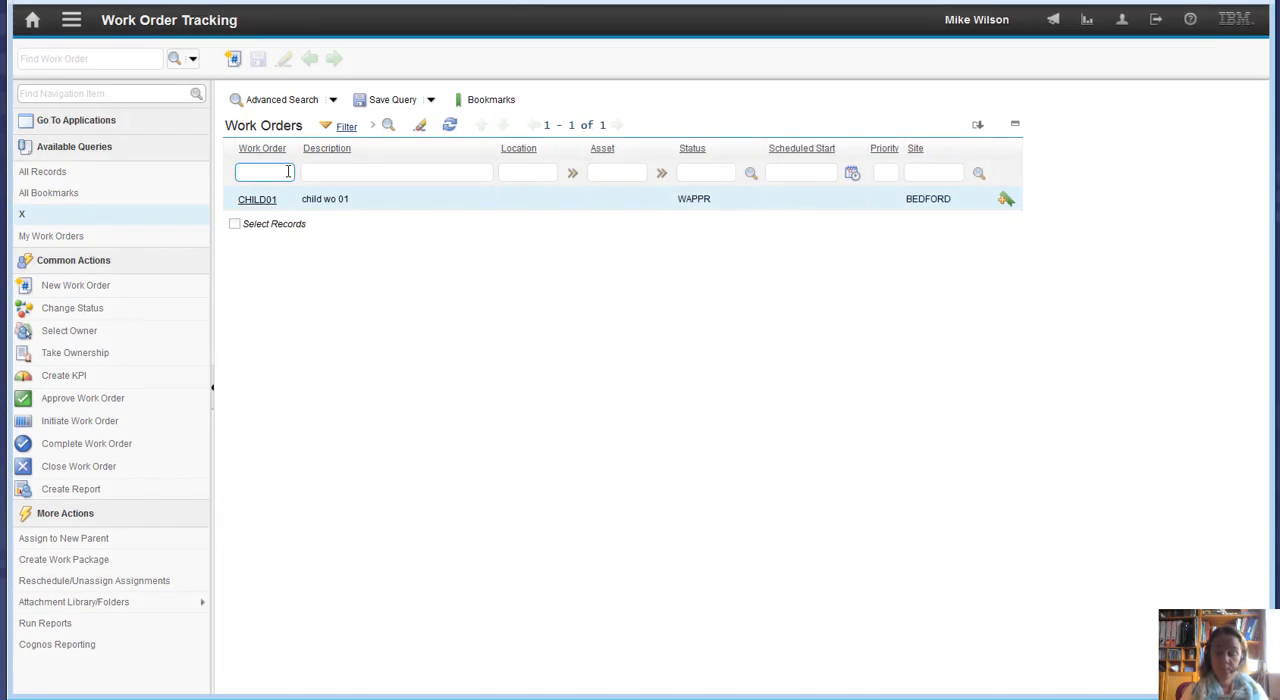
type("parent01")
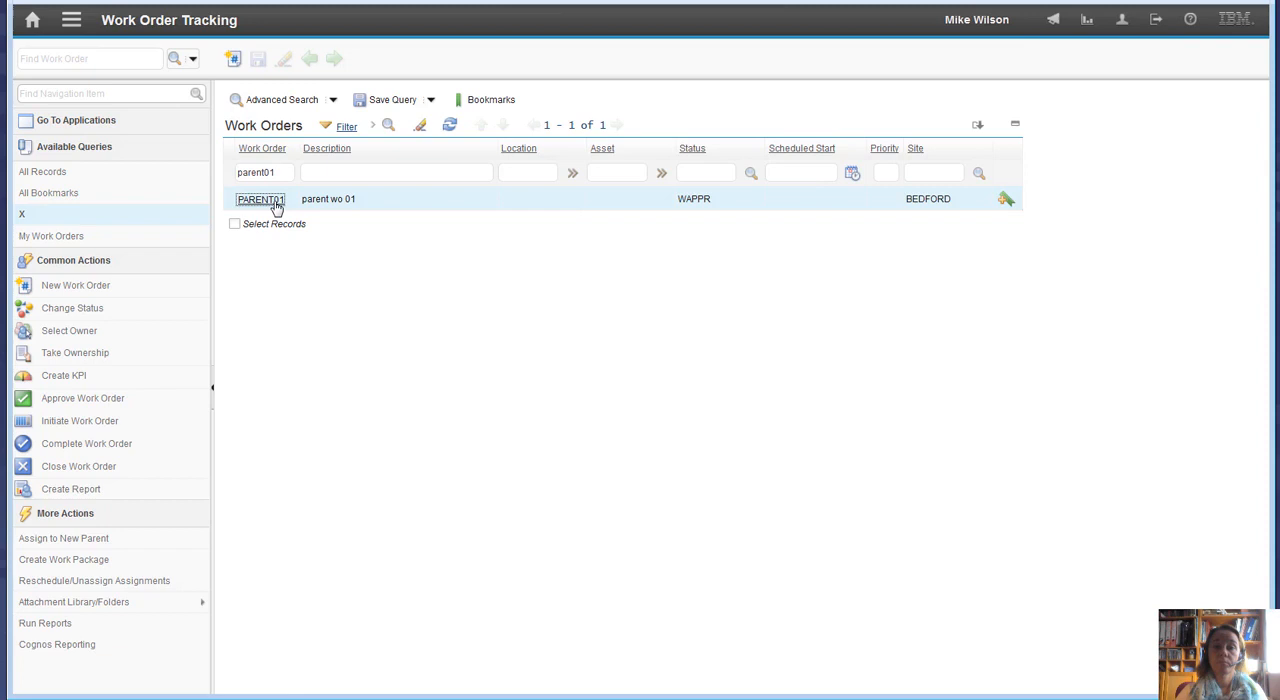
In PARENT01's Plans children, mark the CHILD01 row for deletion
left_click(260, 200)
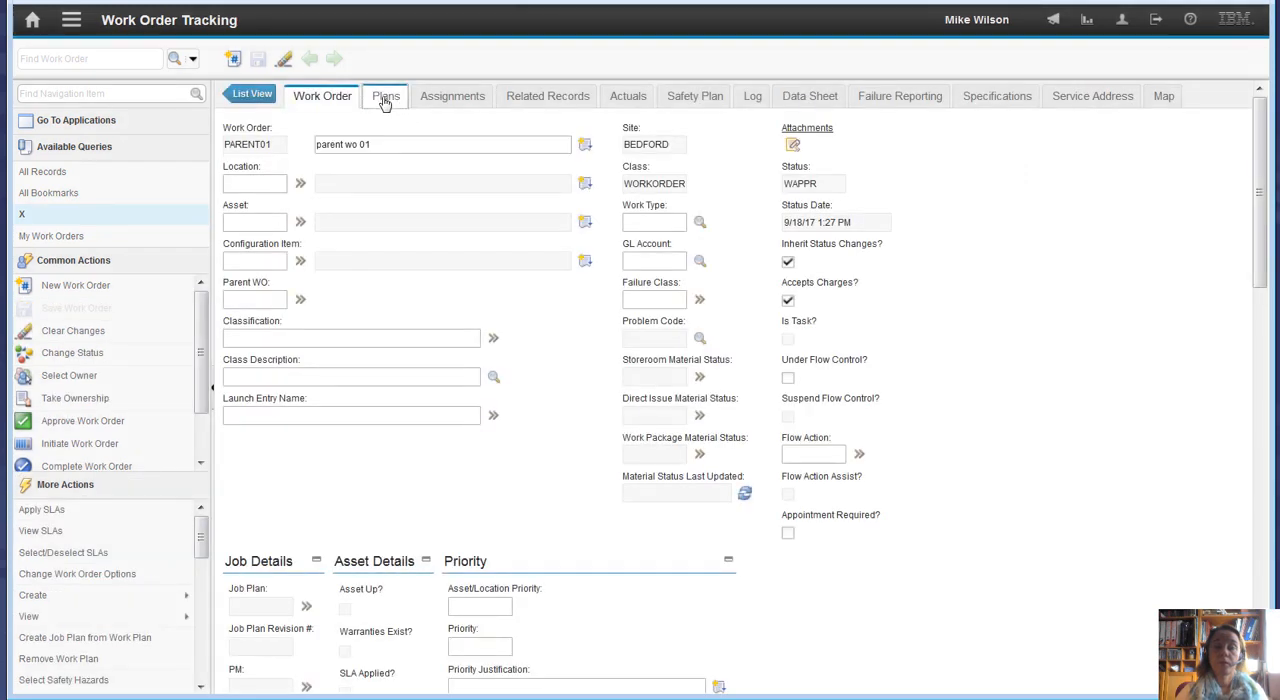
left_click(384, 94)
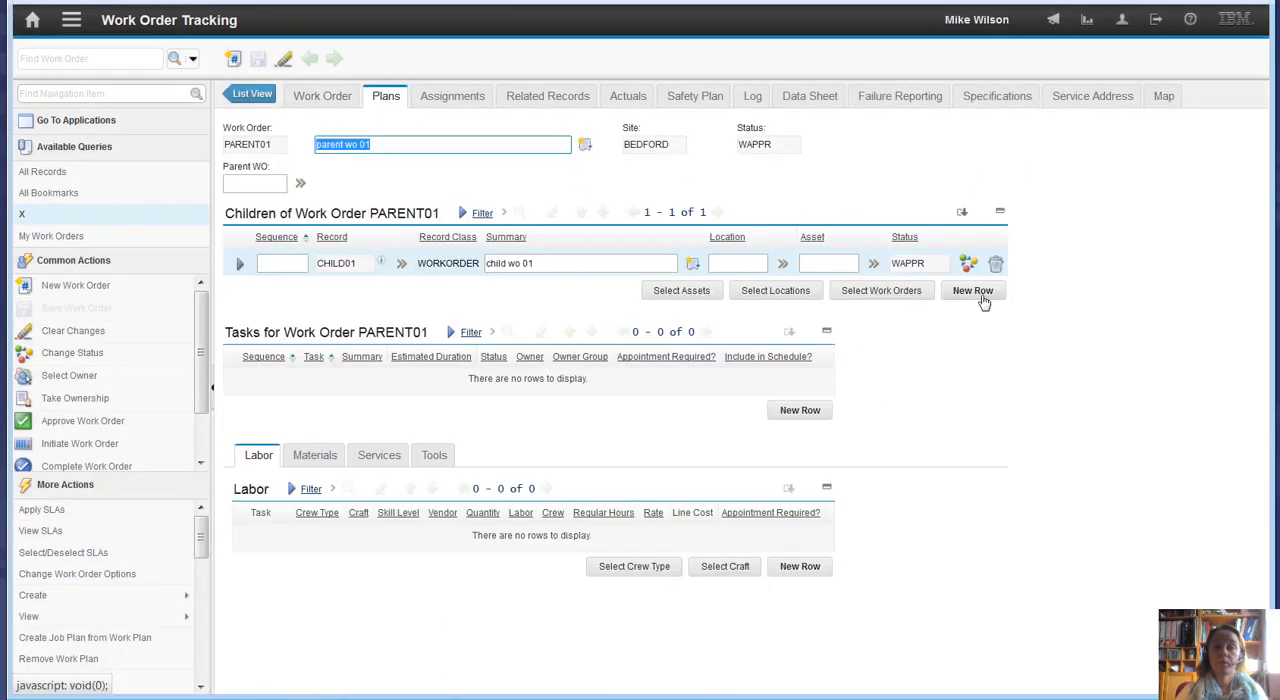
mouse_move(996, 264)
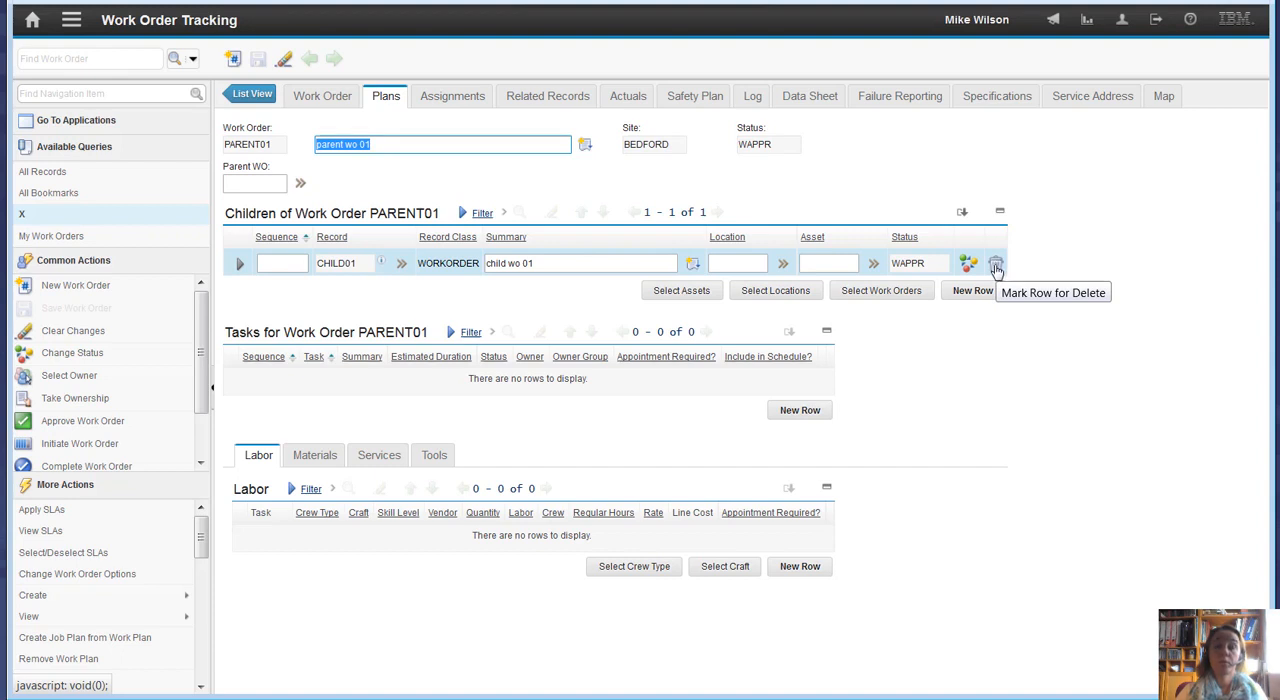
left_click(996, 264)
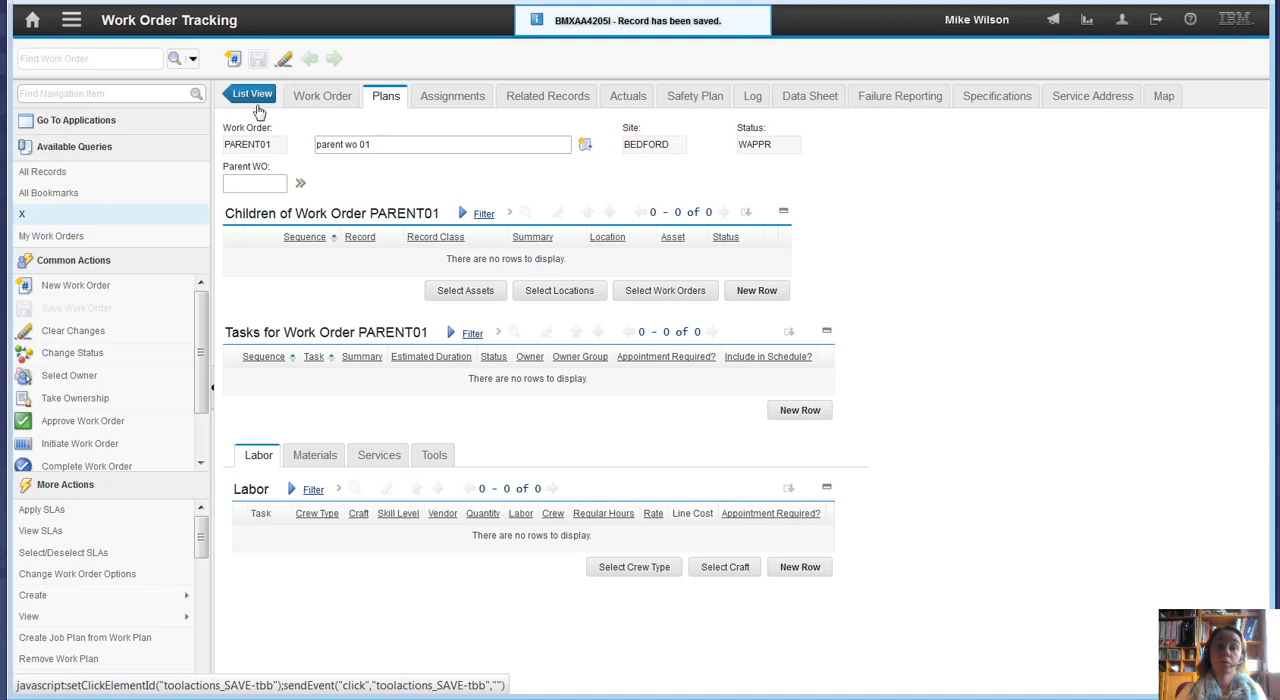
left_click(252, 94)
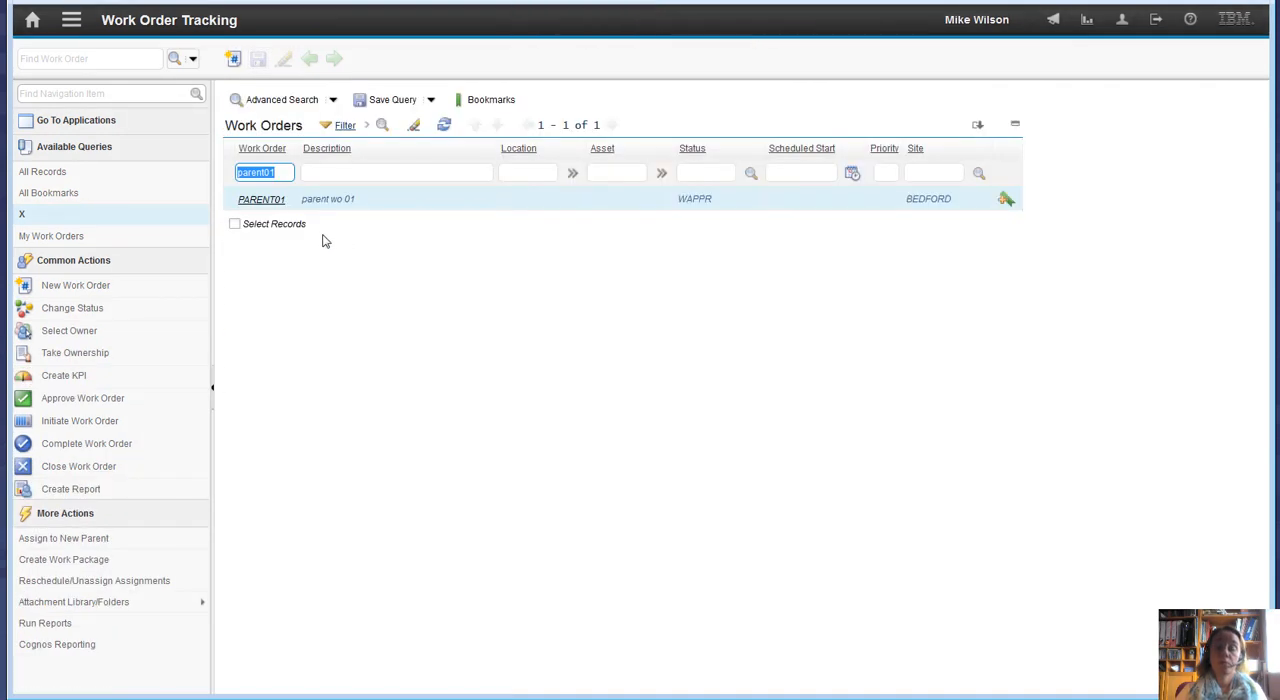
type("child01")
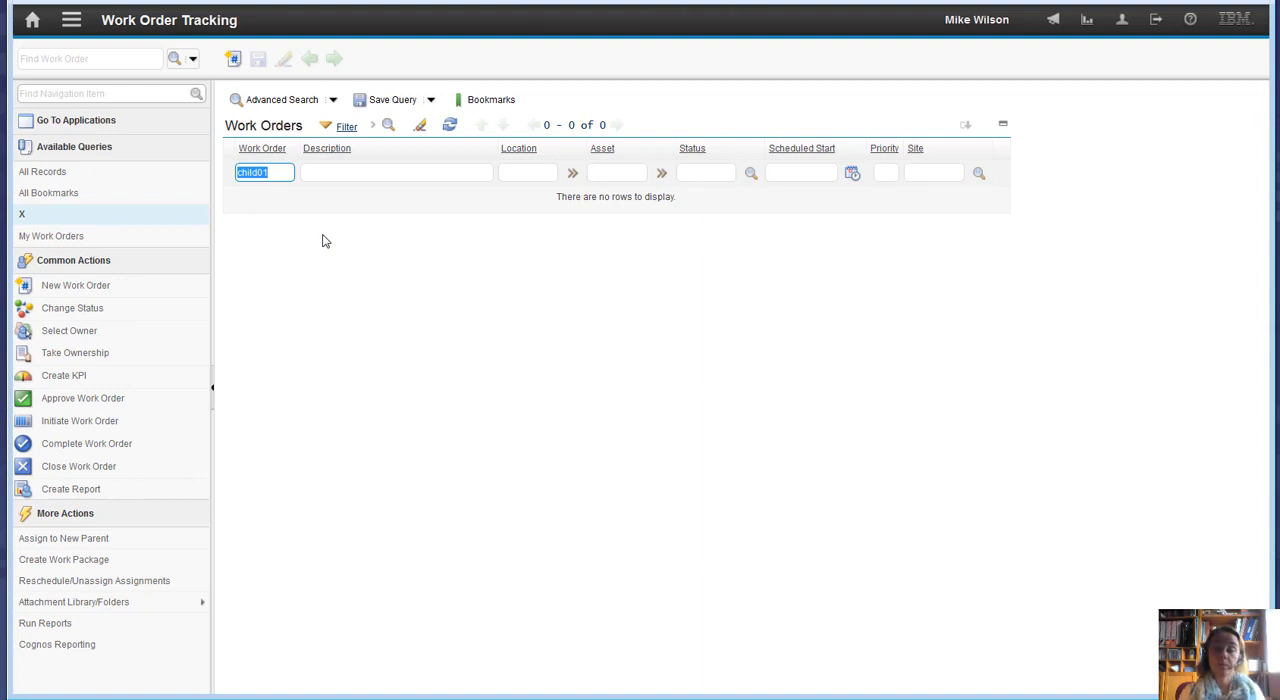
type("pa")
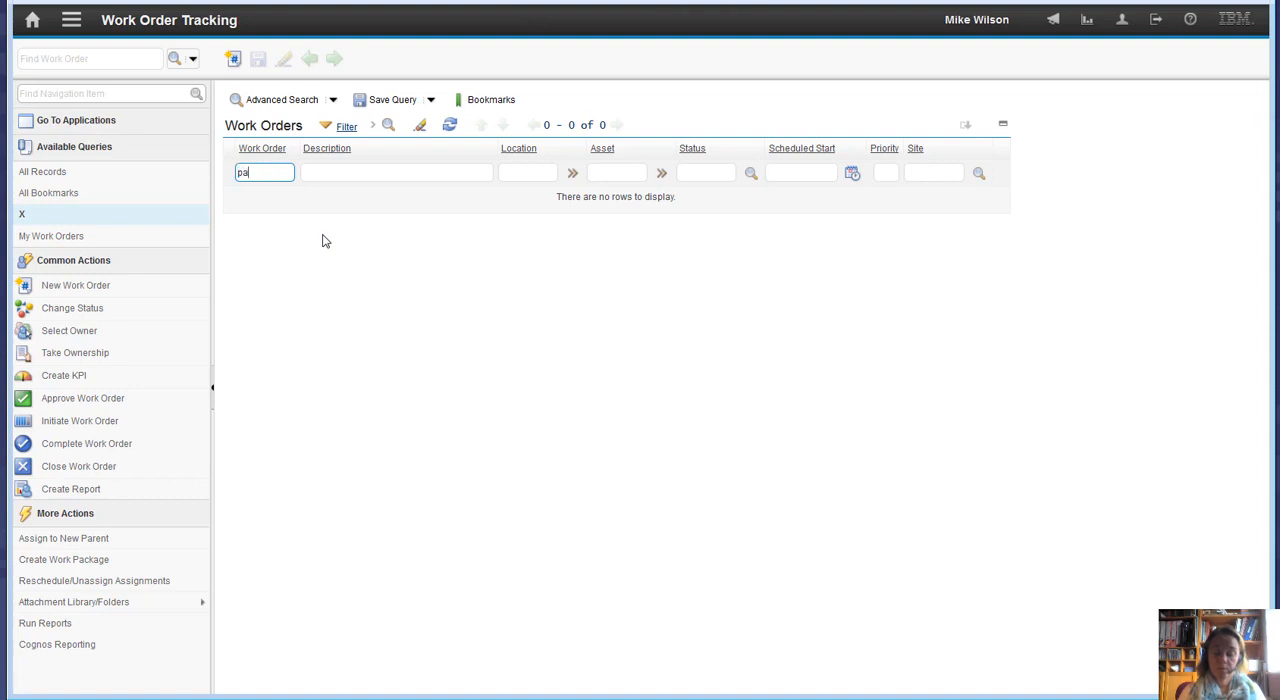
type("parent01")
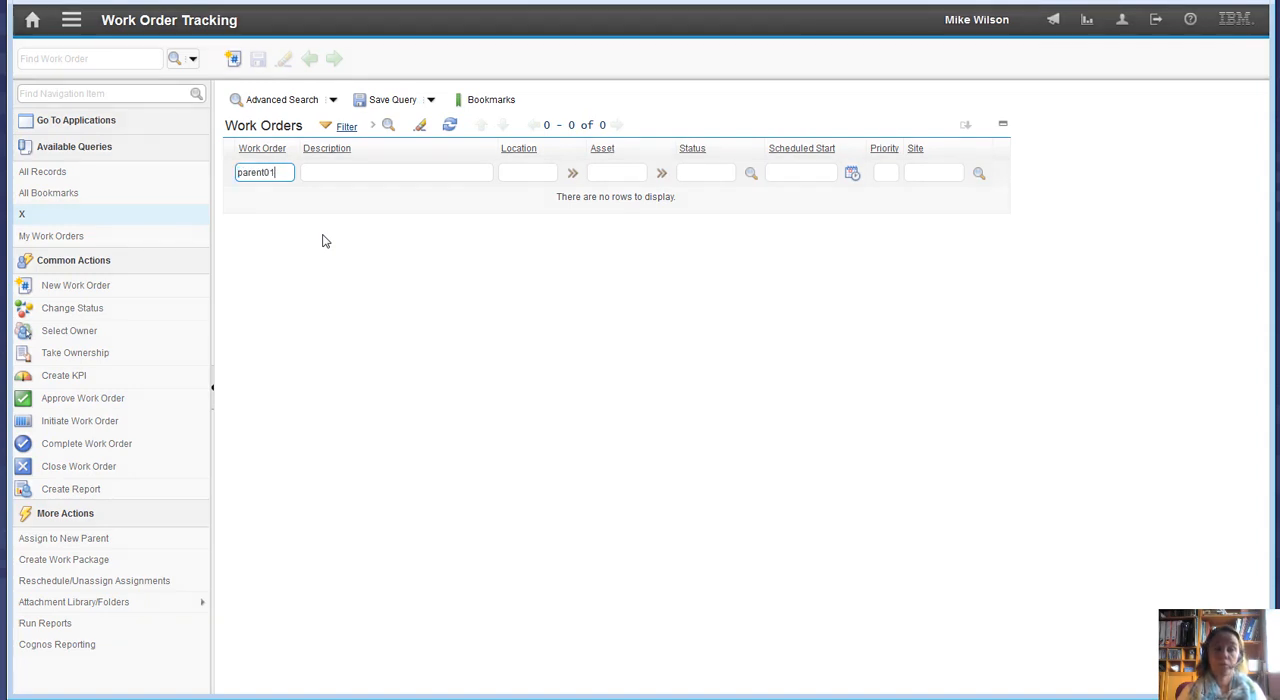
key("enter")
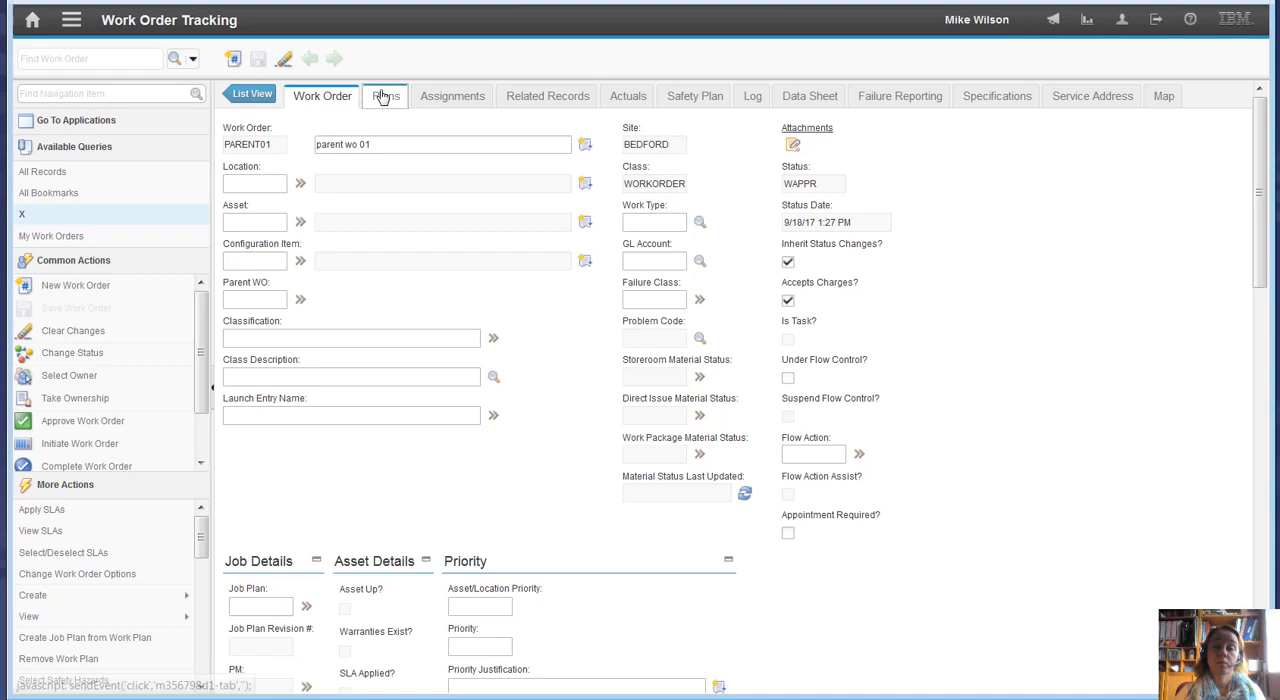
left_click(384, 94)
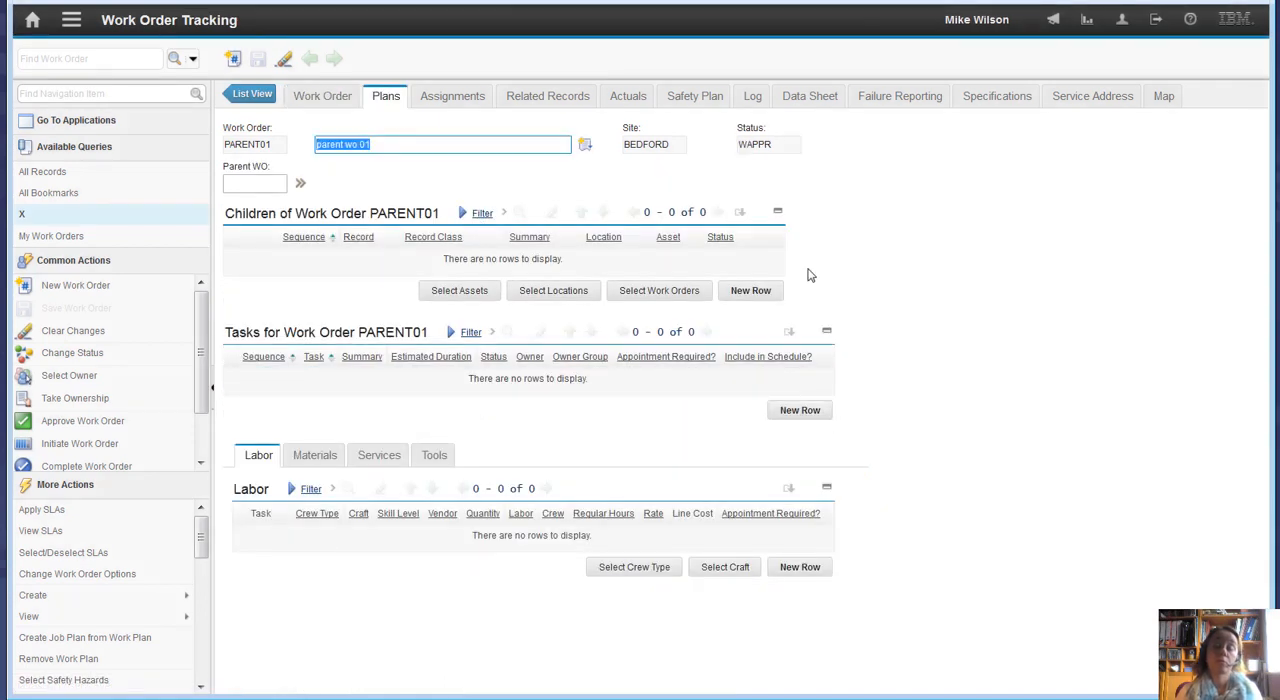